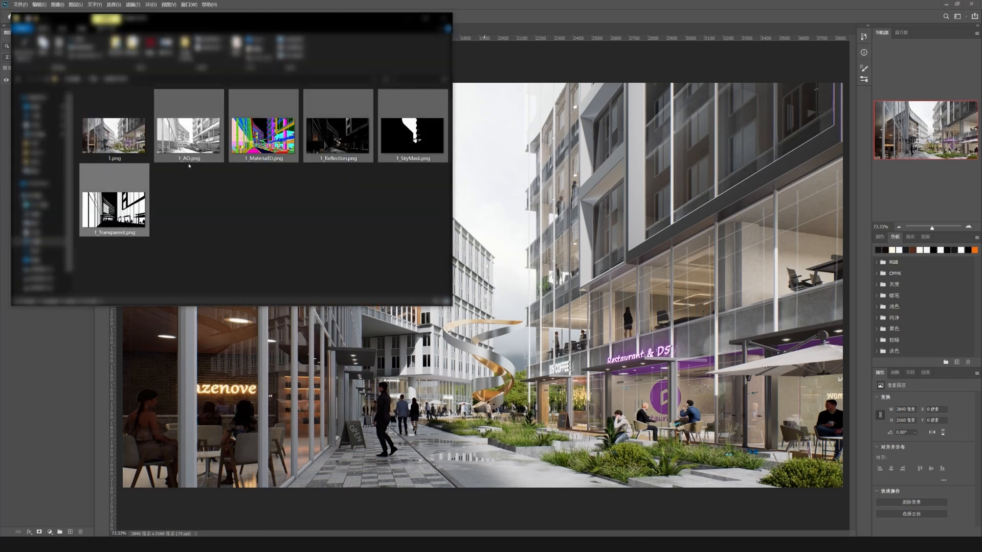
# Import the render pass PNGs as layers and set 1_AO to Multiply over the rendering
pyautogui.doubleClick(189, 133)
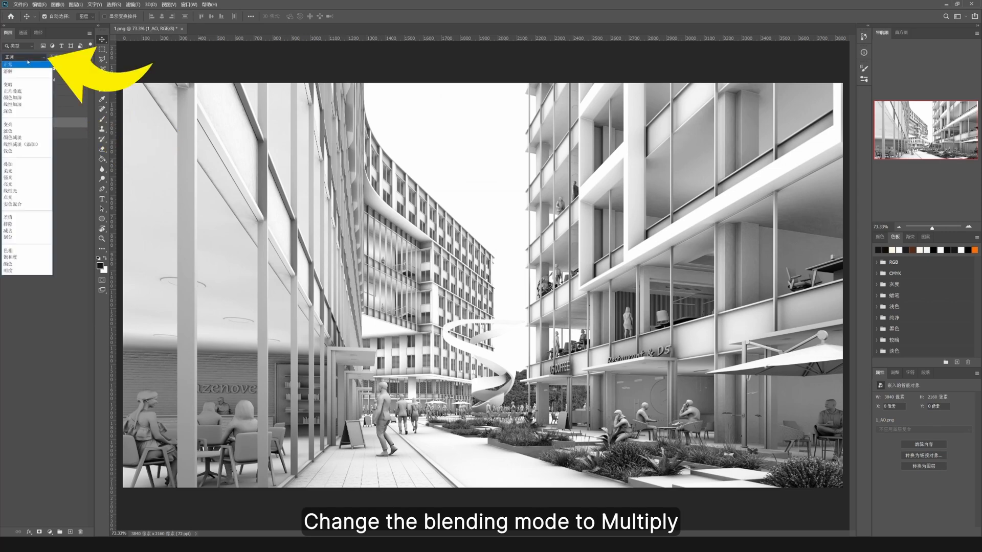
pyautogui.click(13, 91)
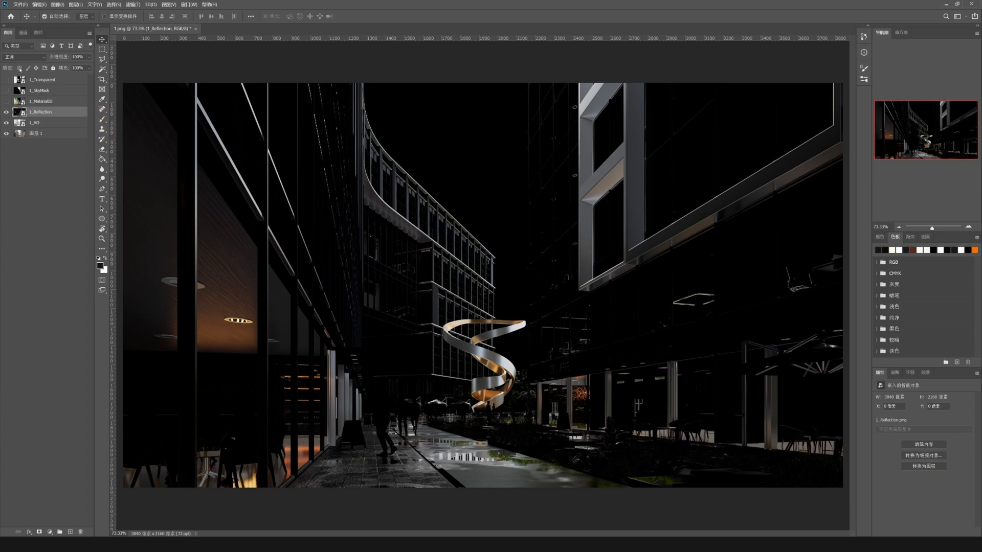
# Blend 1_Reflection at reduced opacity and add a blank layer above it
pyautogui.click(6, 117)
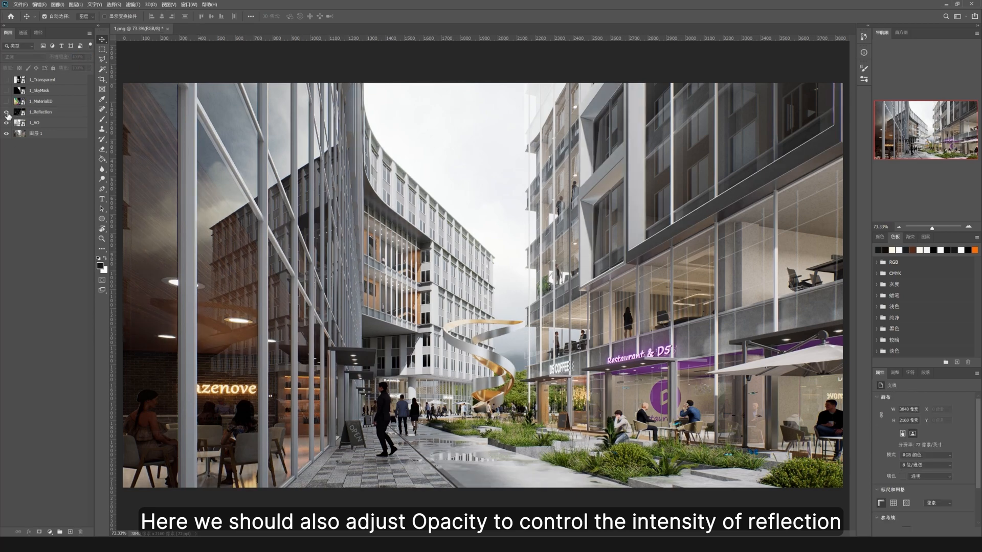
pyautogui.click(69, 531)
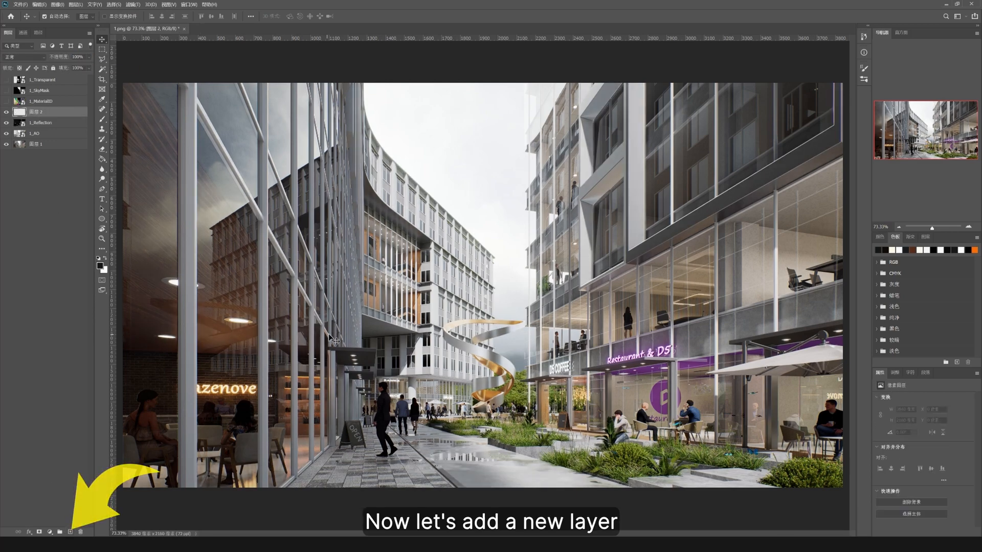
# With a soft brush at about 10% opacity, paint warm white over the lighter areas
pyautogui.press('b')
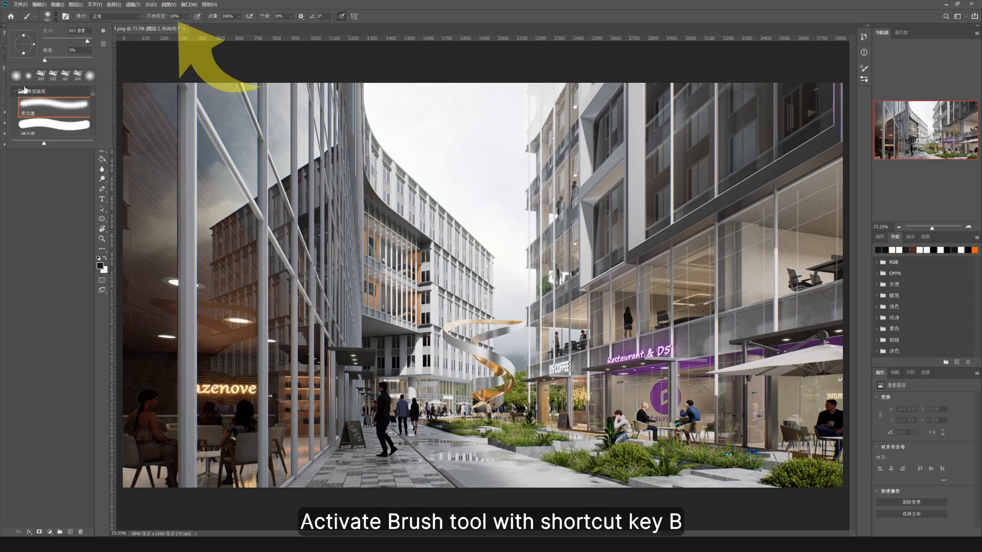
pyautogui.press('b')
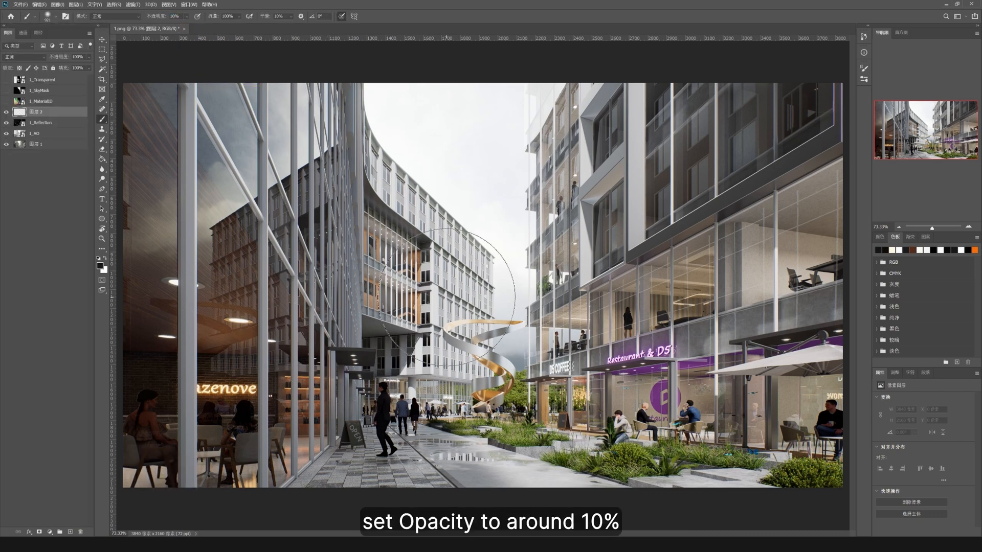
pyautogui.click(98, 262)
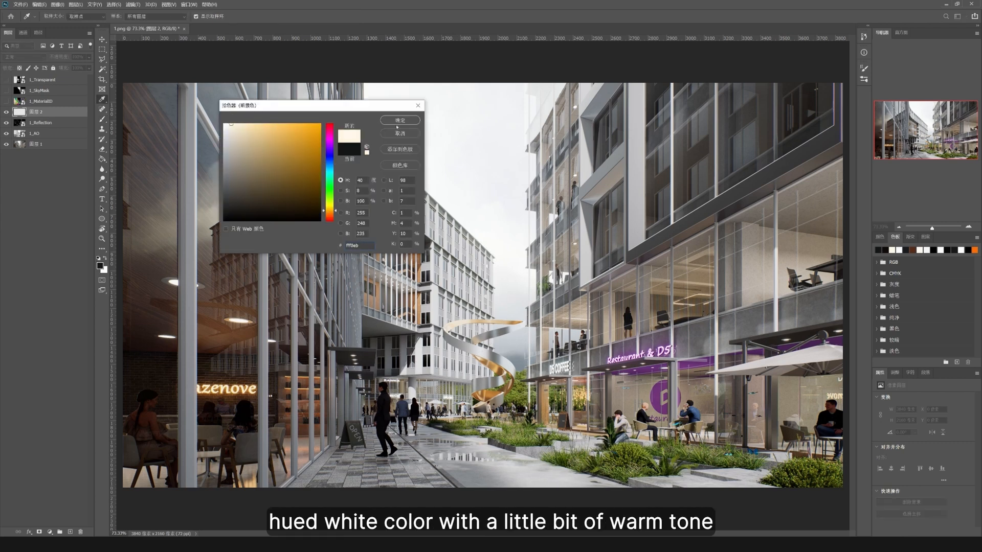
pyautogui.click(399, 120)
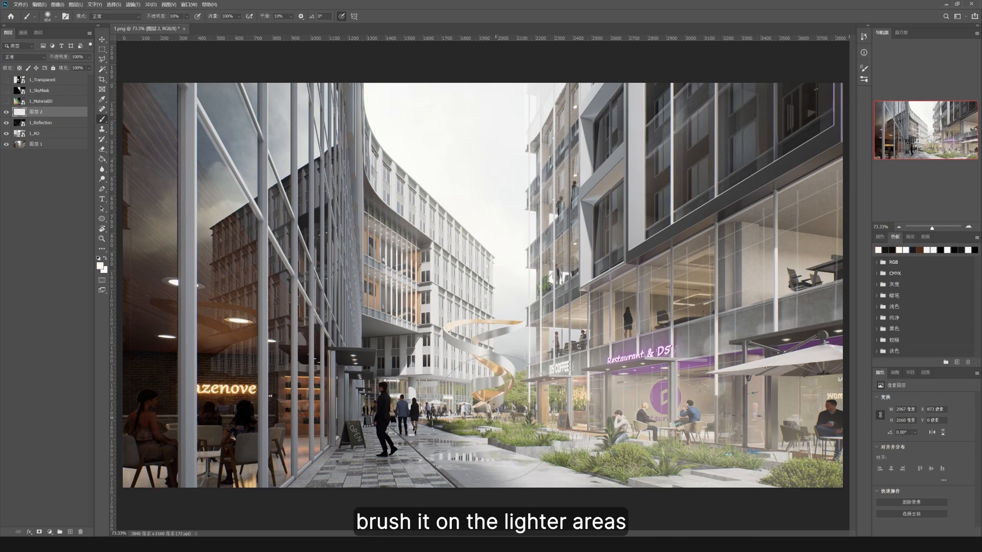
# Paint dark blue over the darker areas and set the painted layer to Soft Light
pyautogui.click(98, 262)
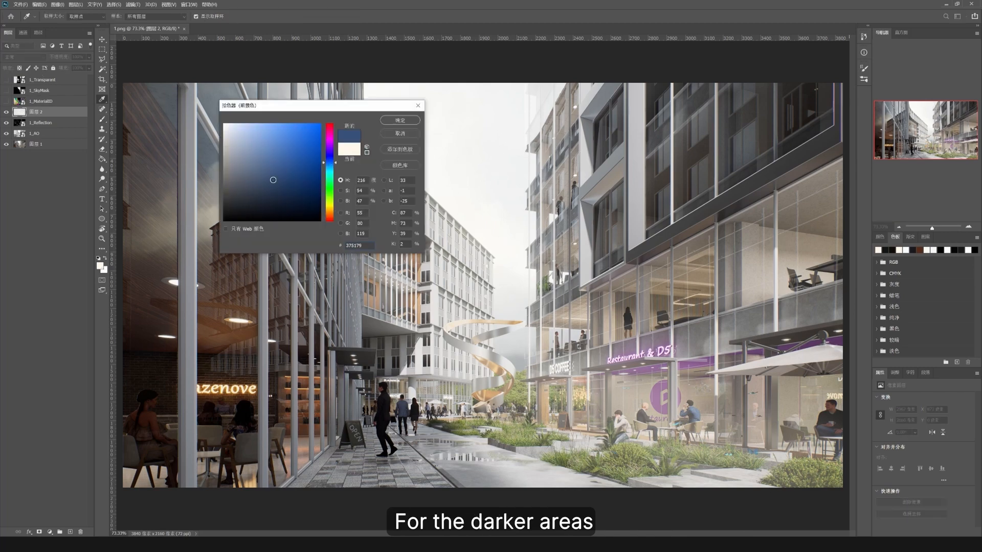
pyautogui.click(399, 120)
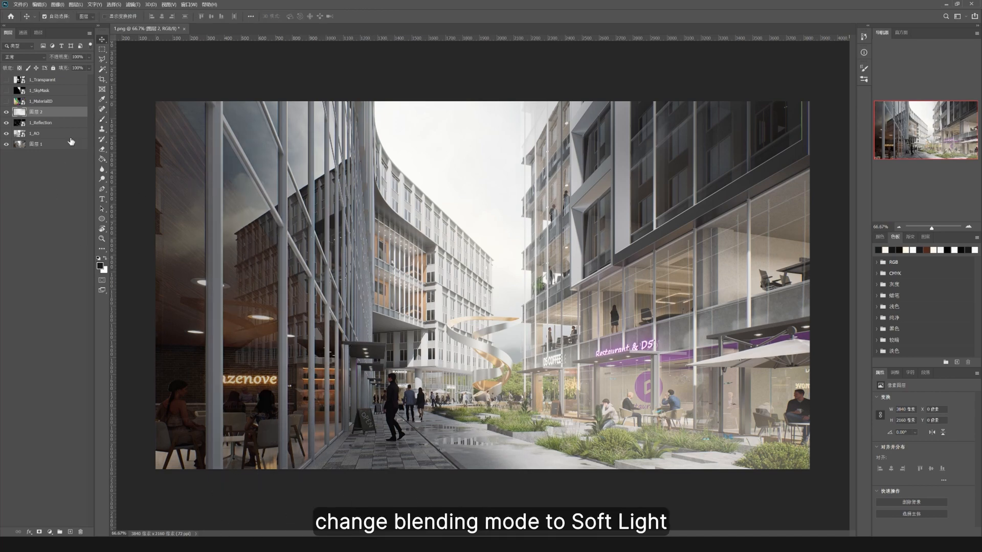
pyautogui.click(15, 45)
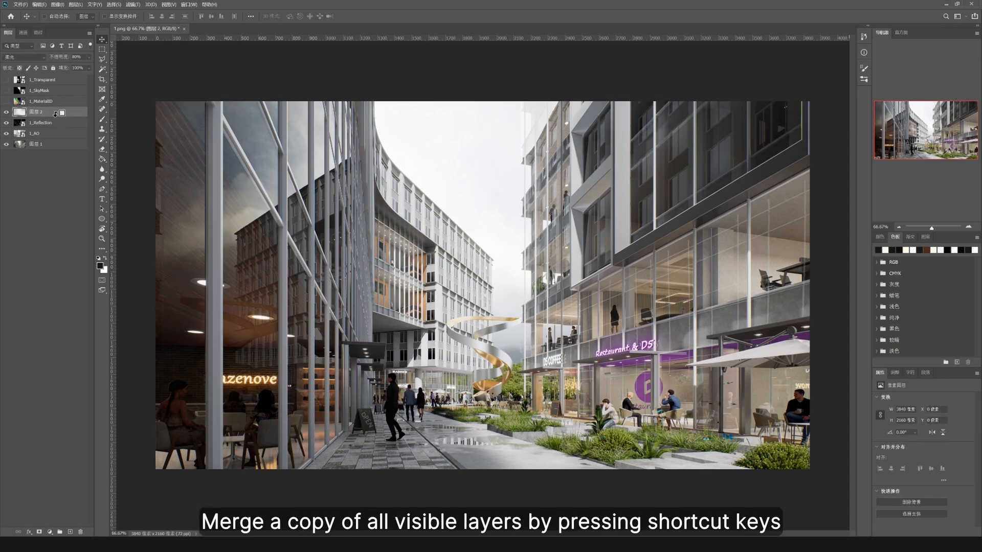
# Stamp visible layers into a merged copy and copy its luminosity selection to a new layer
pyautogui.press('ctrl+alt+shift+e')
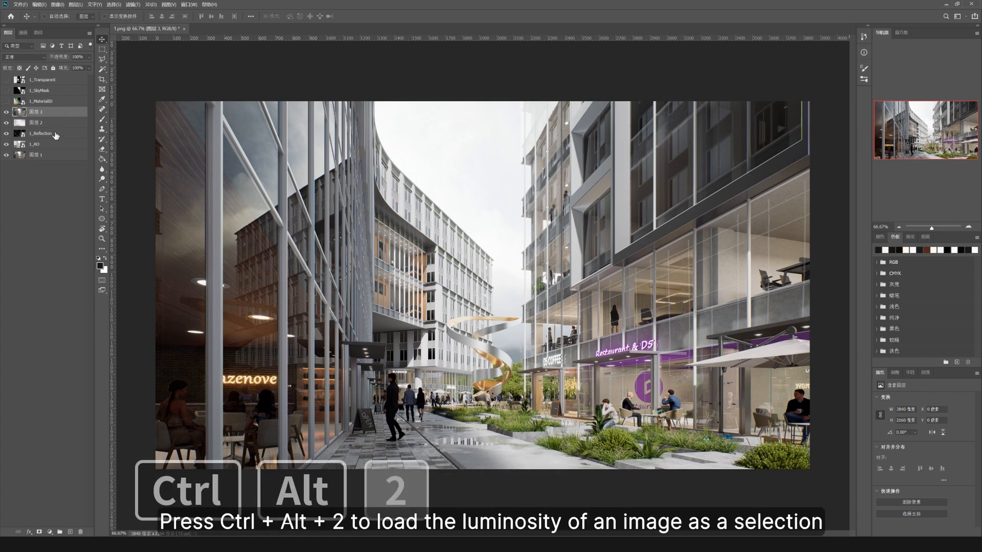
pyautogui.press('ctrl+alt+2')
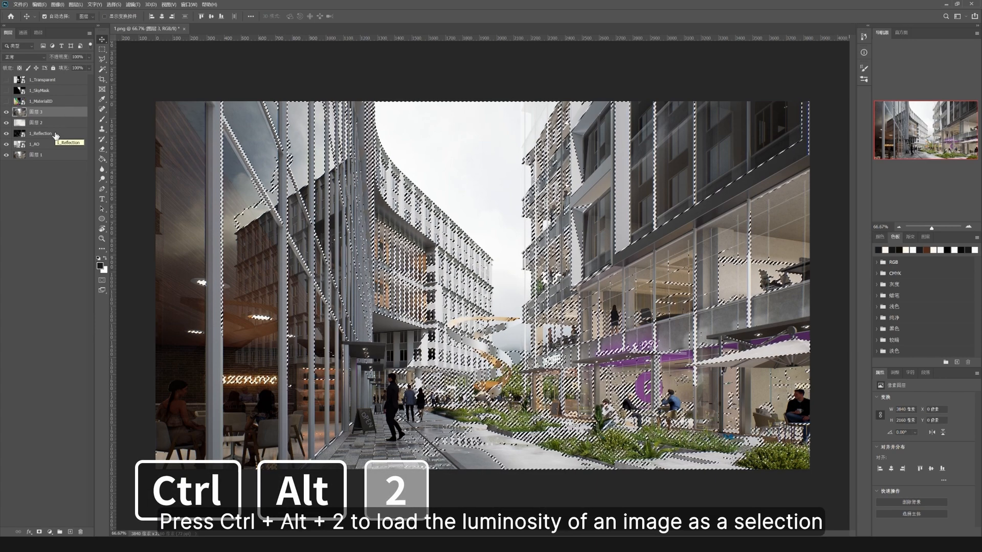
pyautogui.press('ctrl+j')
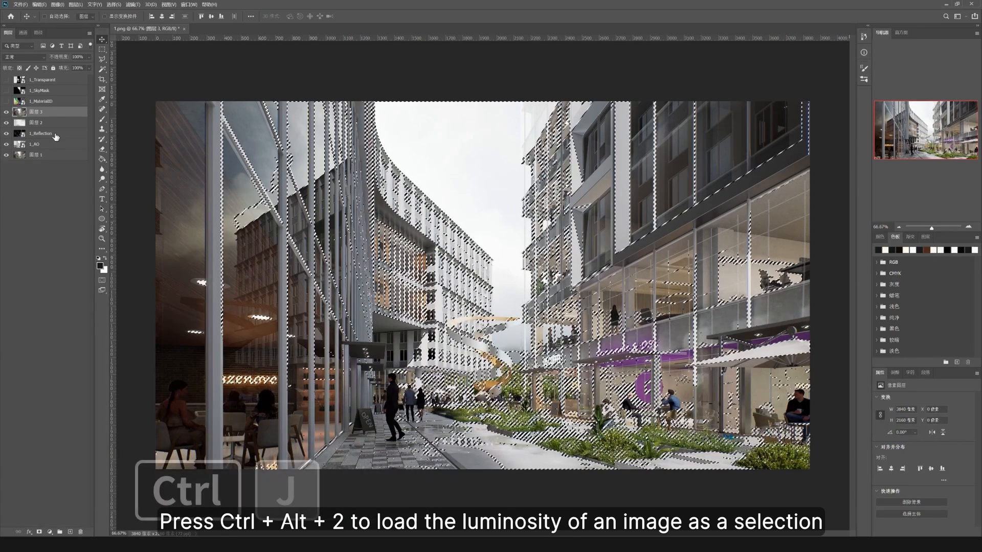
pyautogui.press('Ctrl+J')
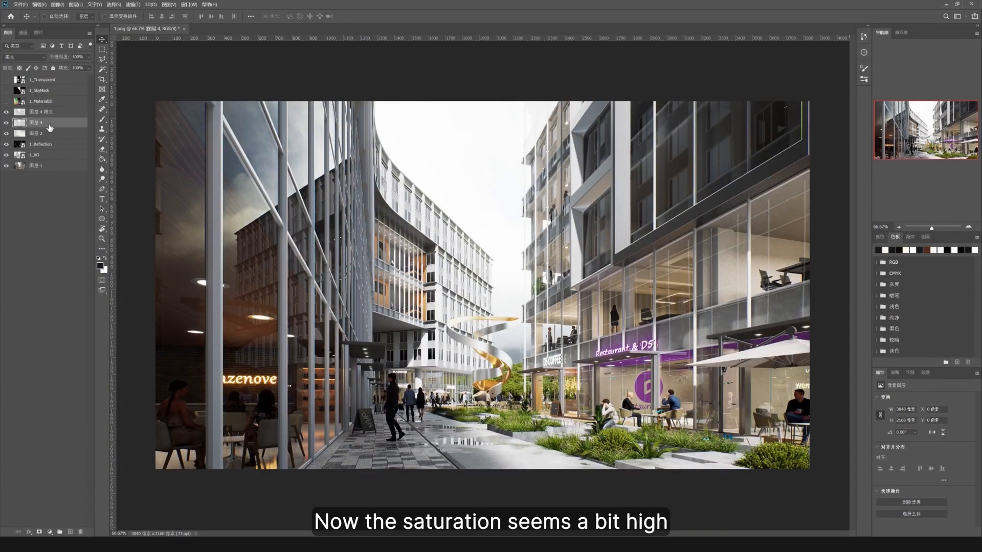
# Desaturate both luminosity layers and darken the bright-tones layer's output with Levels
pyautogui.press('ctrl+u')
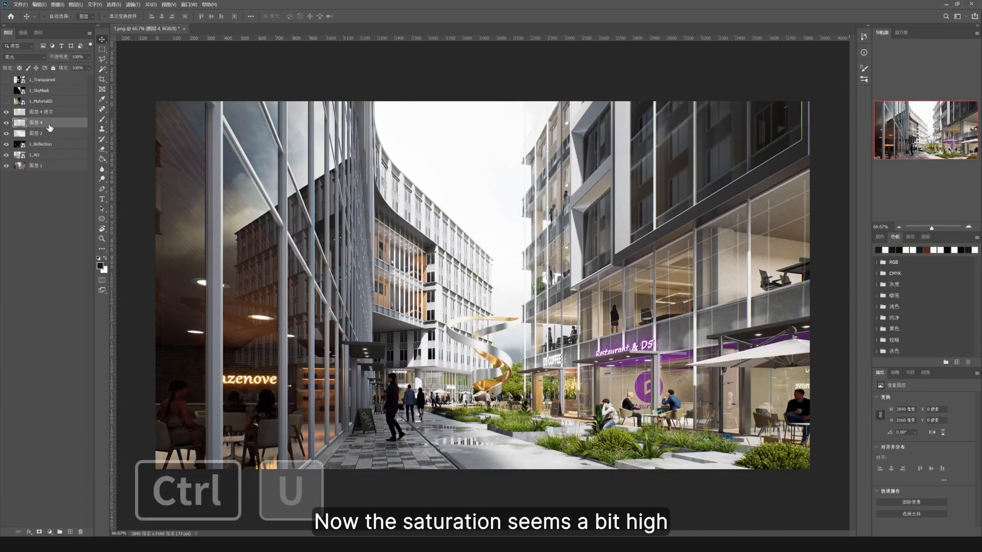
pyautogui.press('ctrl+u')
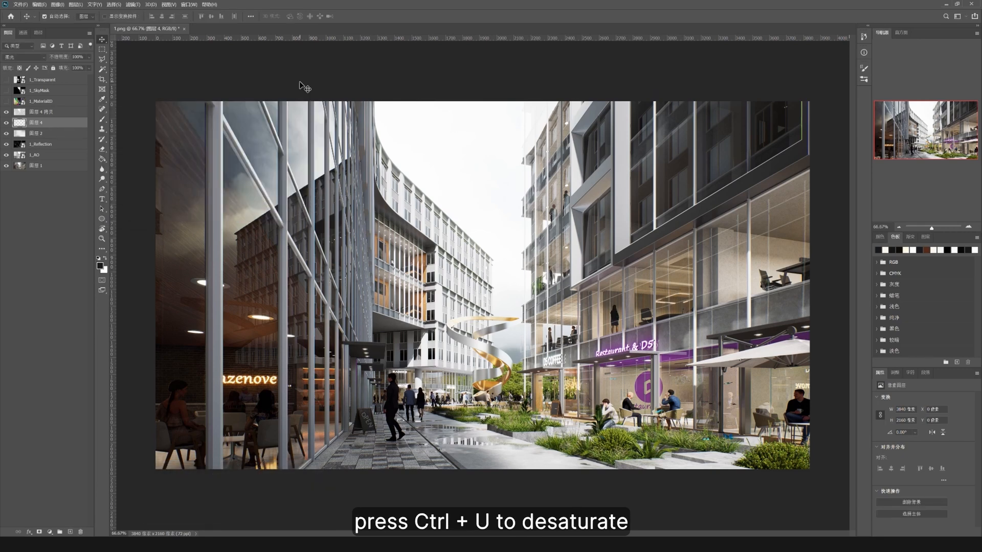
pyautogui.press('ctrl+l')
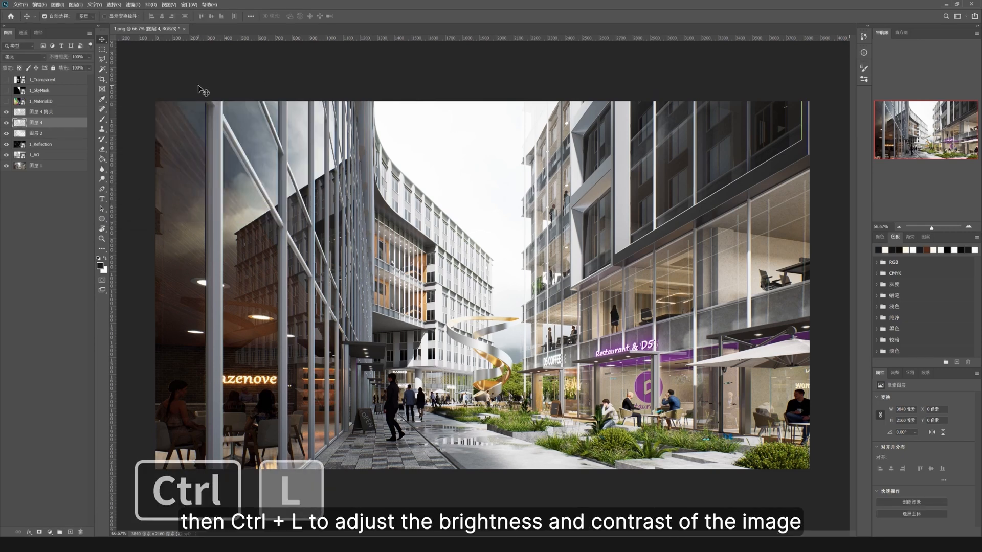
pyautogui.press('ctrl+l')
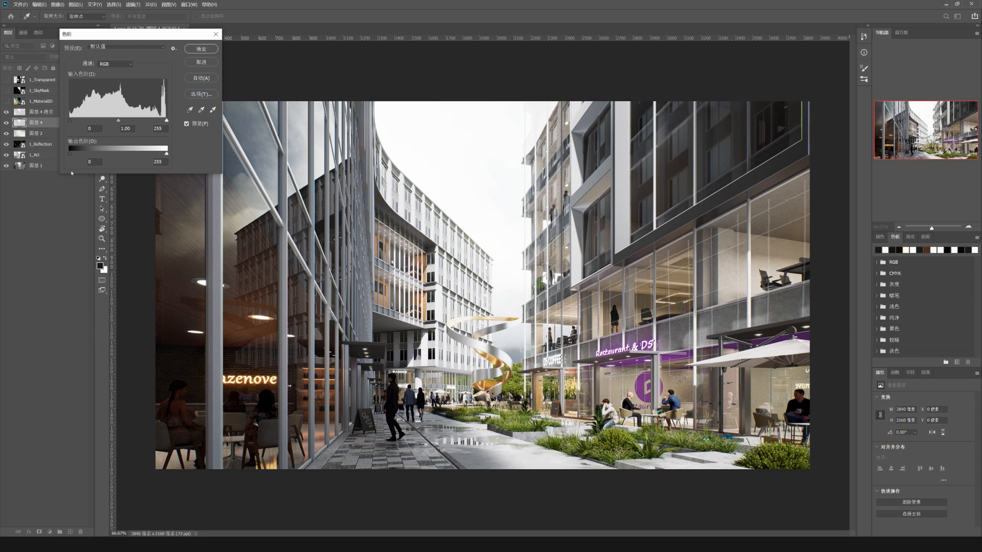
pyautogui.moveTo(167, 153); pyautogui.dragTo(99, 154)
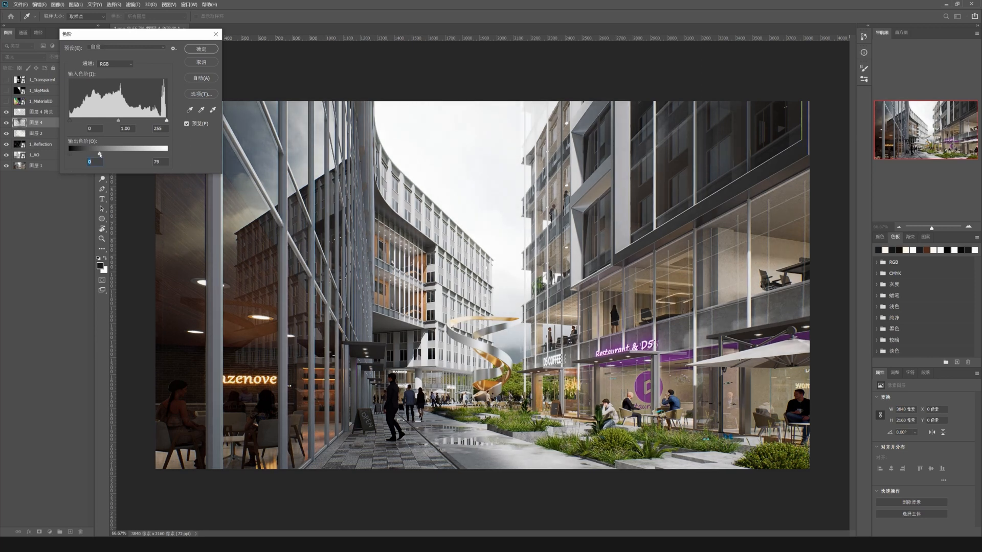
pyautogui.click(200, 50)
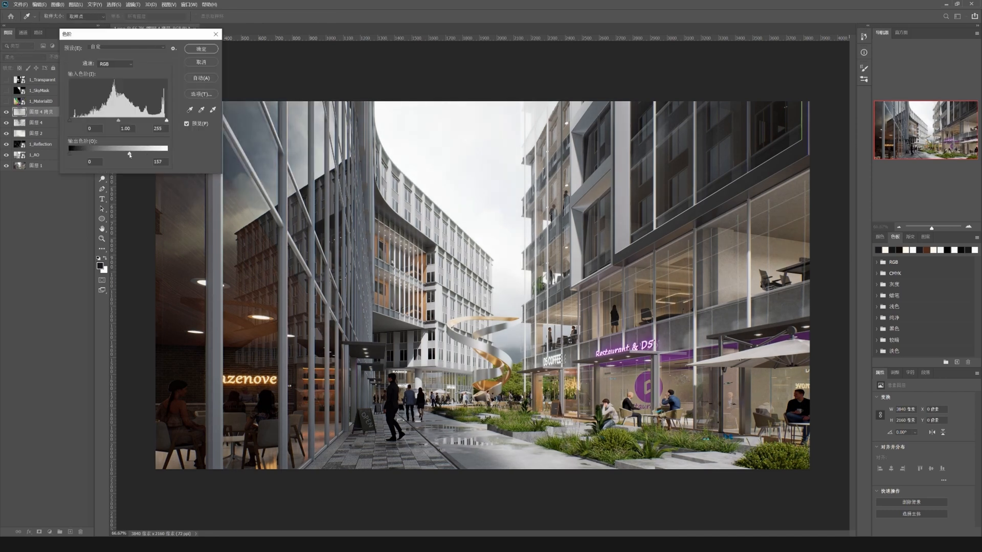
# Adjust the merged copy's output and midtone Levels to soften its contrast
pyautogui.moveTo(118, 119); pyautogui.dragTo(130, 119)
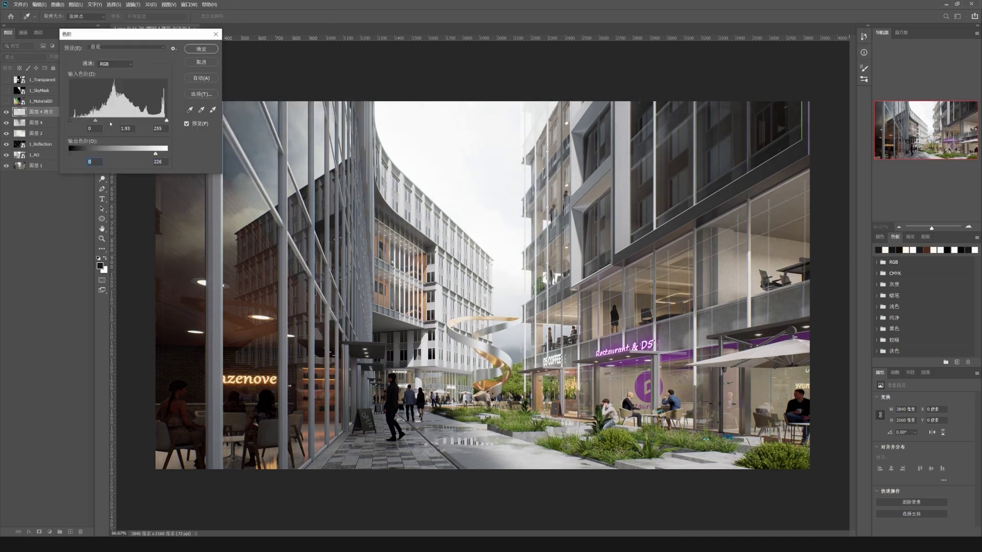
pyautogui.click(200, 49)
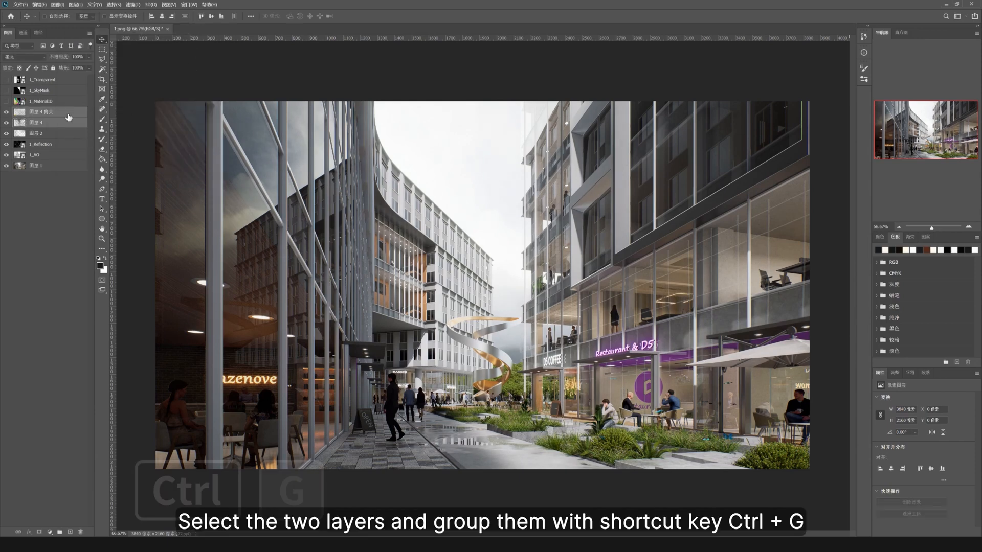
# Group the two luminosity layers and stamp a fresh merged copy of the visible image above
pyautogui.press('ctrl+g')
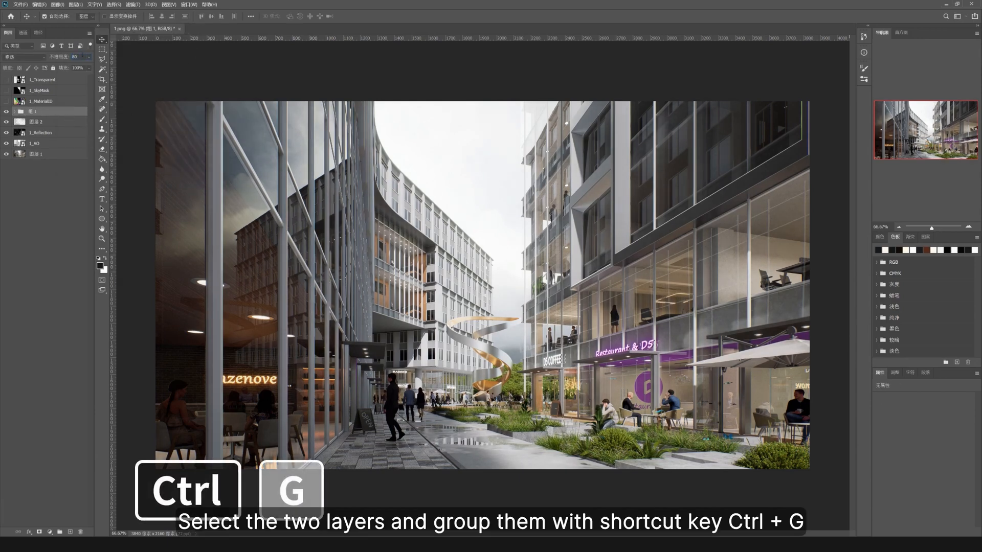
pyautogui.press('ctrl+g')
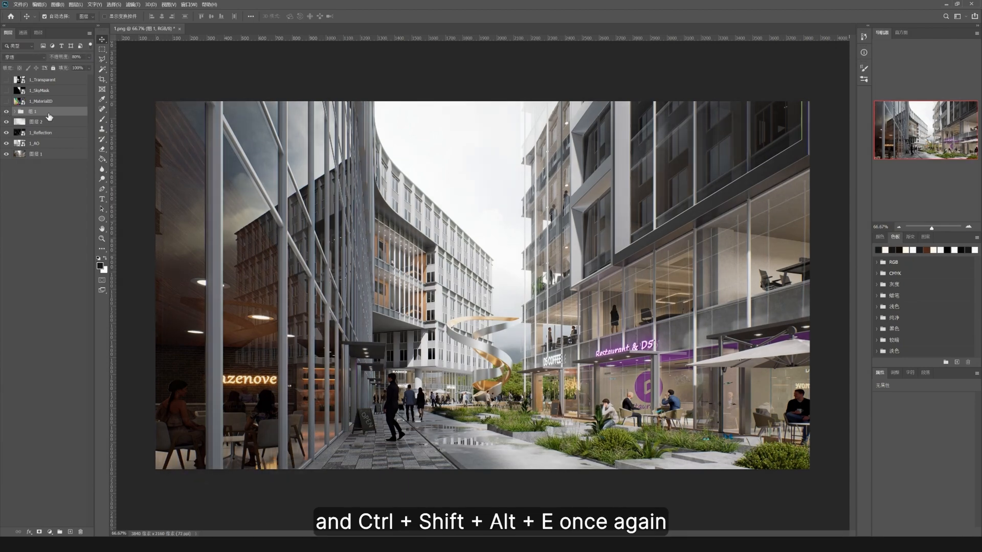
pyautogui.press('ctrl+shift+alt+e')
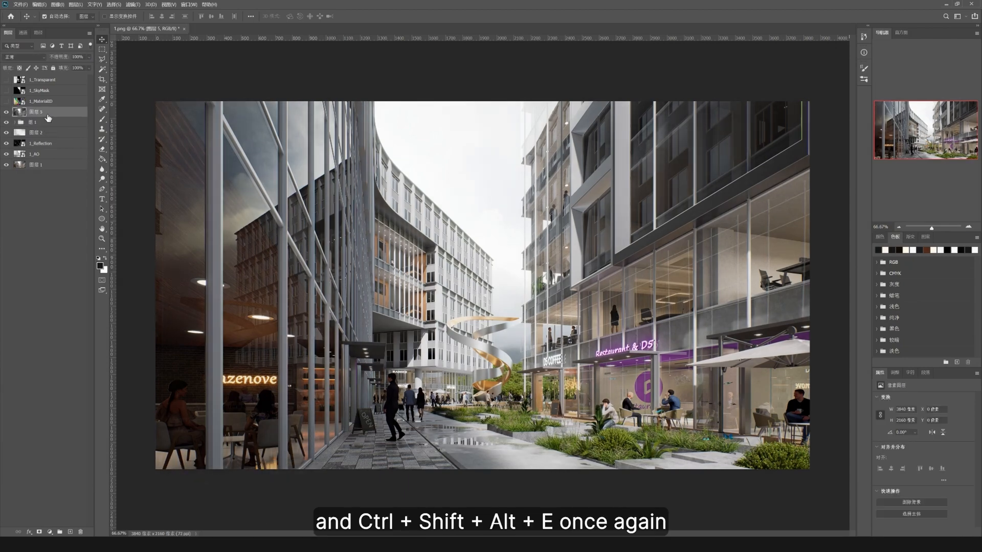